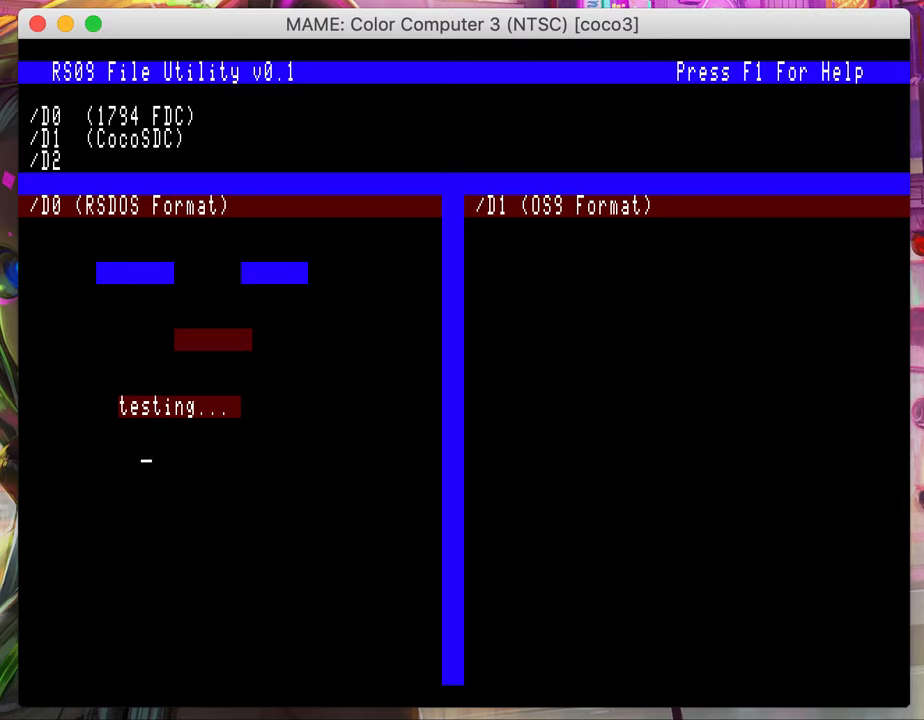
pyautogui.write('ffffffff')
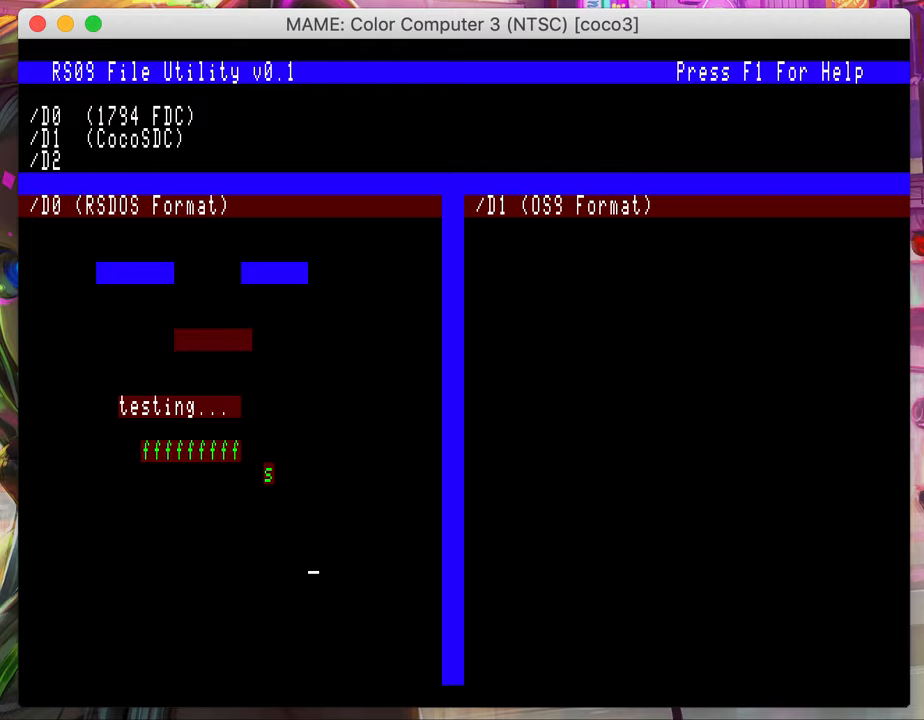
pyautogui.write('ik')
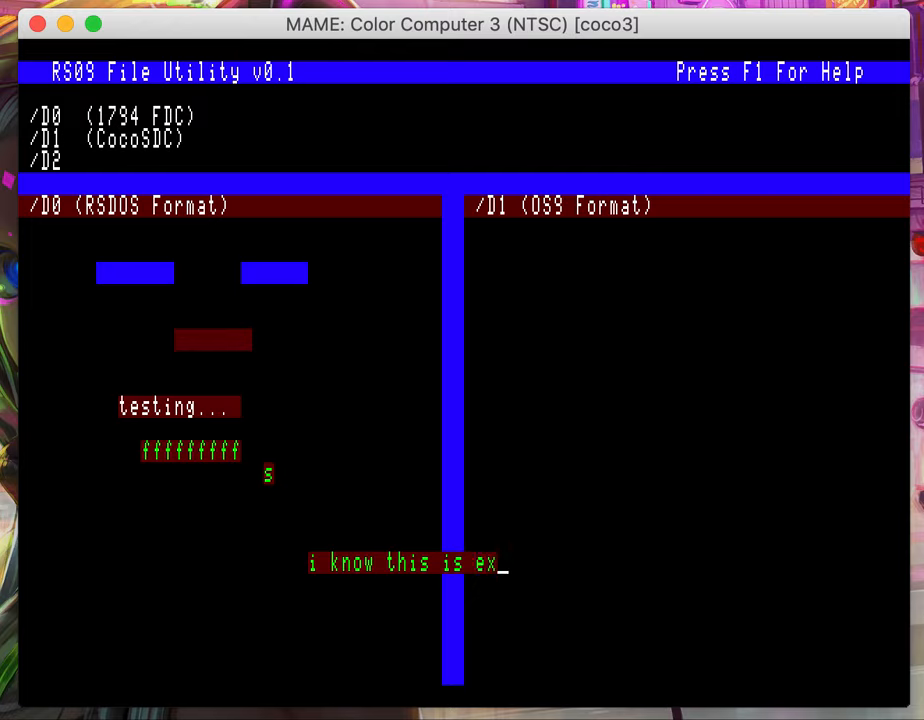
pyautogui.write('citin.g.')
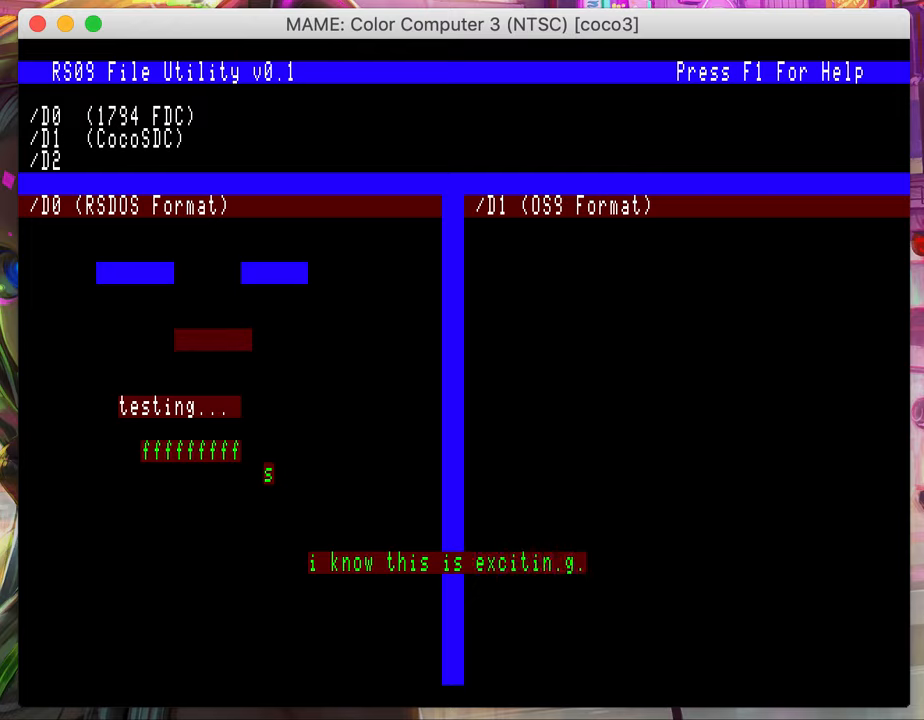